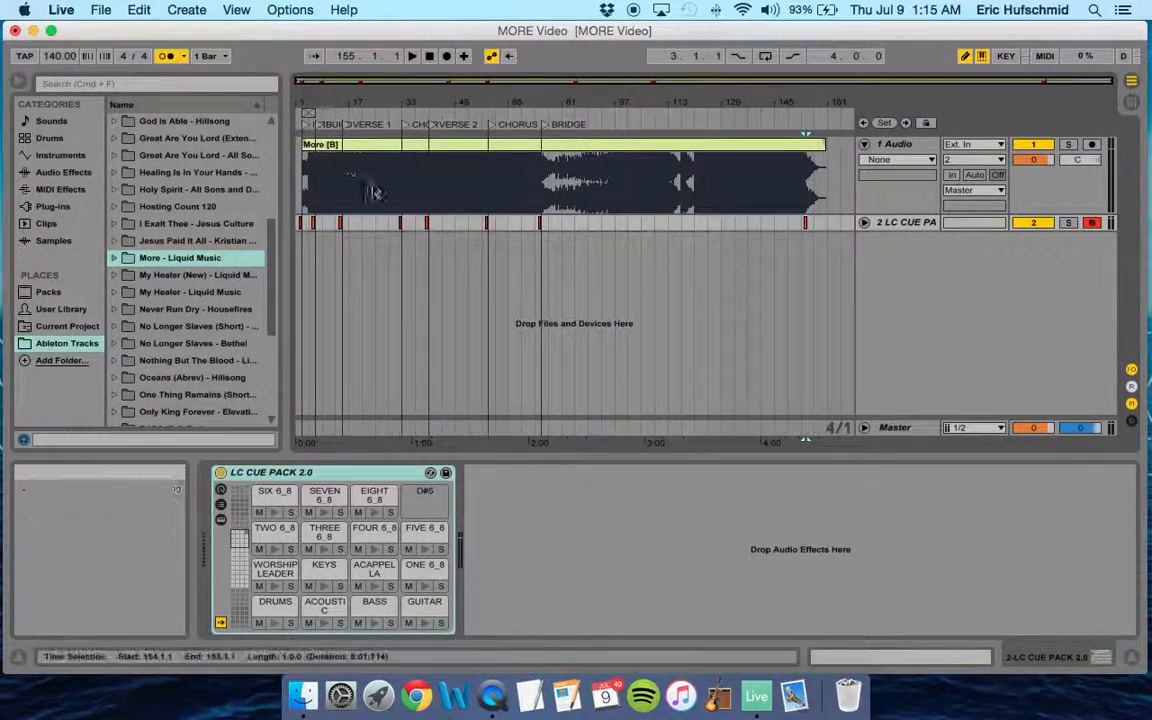
Select the LC CUE PACK clip across its full length, bars 1.1.1 to 161.1.1.
left_click(827, 227)
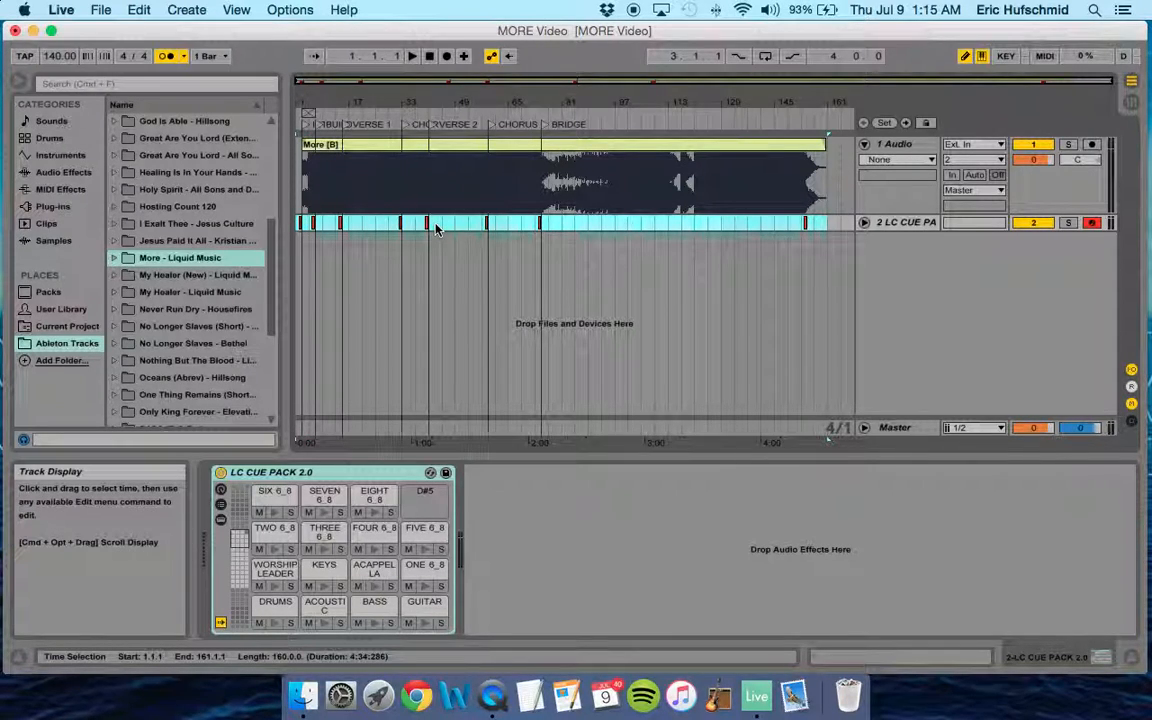
mouse_move(465, 222)
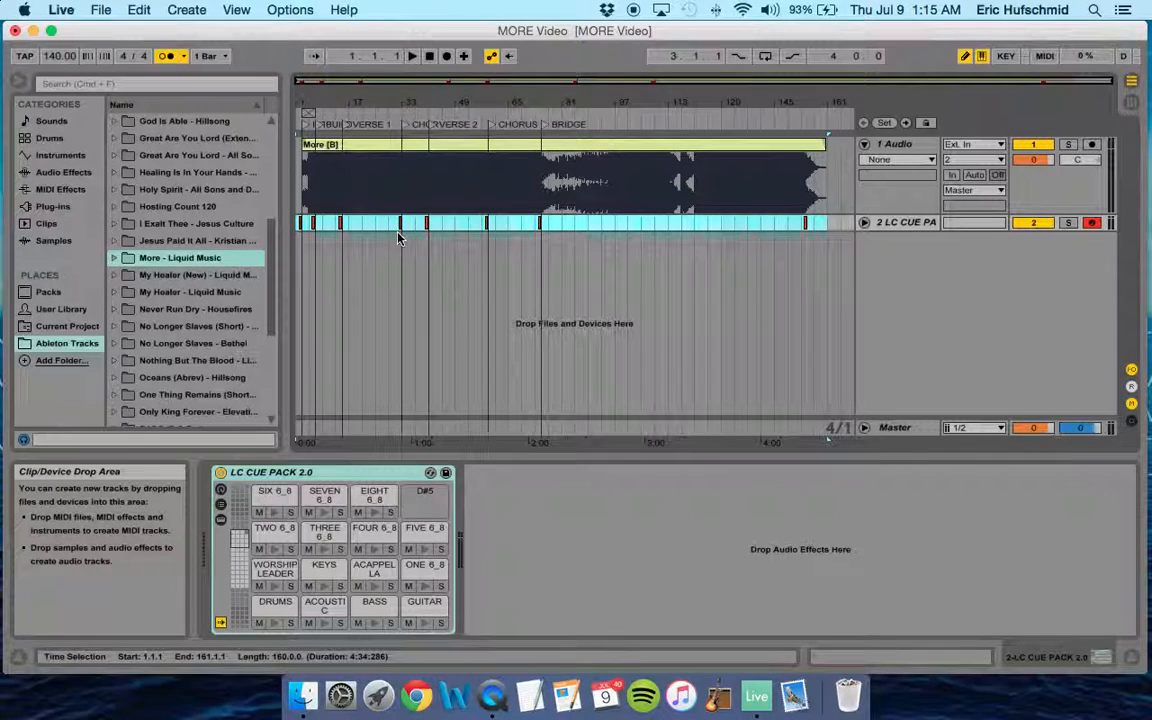
mouse_move(343, 248)
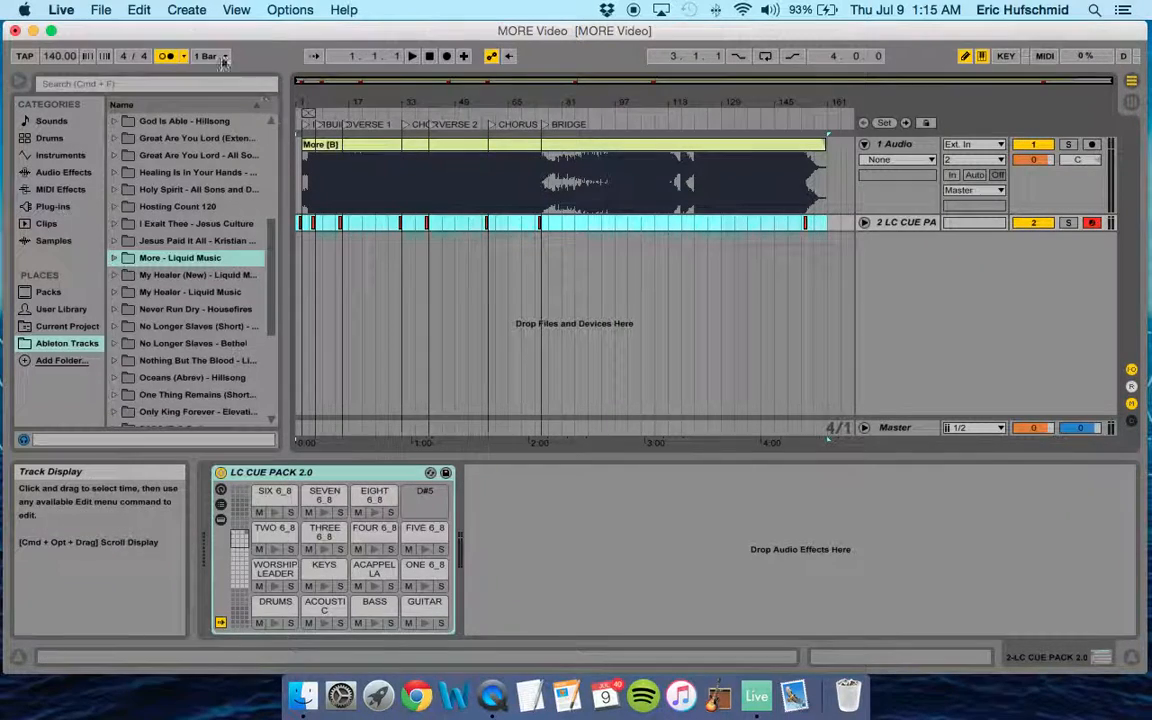
Open Export Audio and set Rendered Track to 2-LC CUE PACK 2.0.
left_click(100, 9)
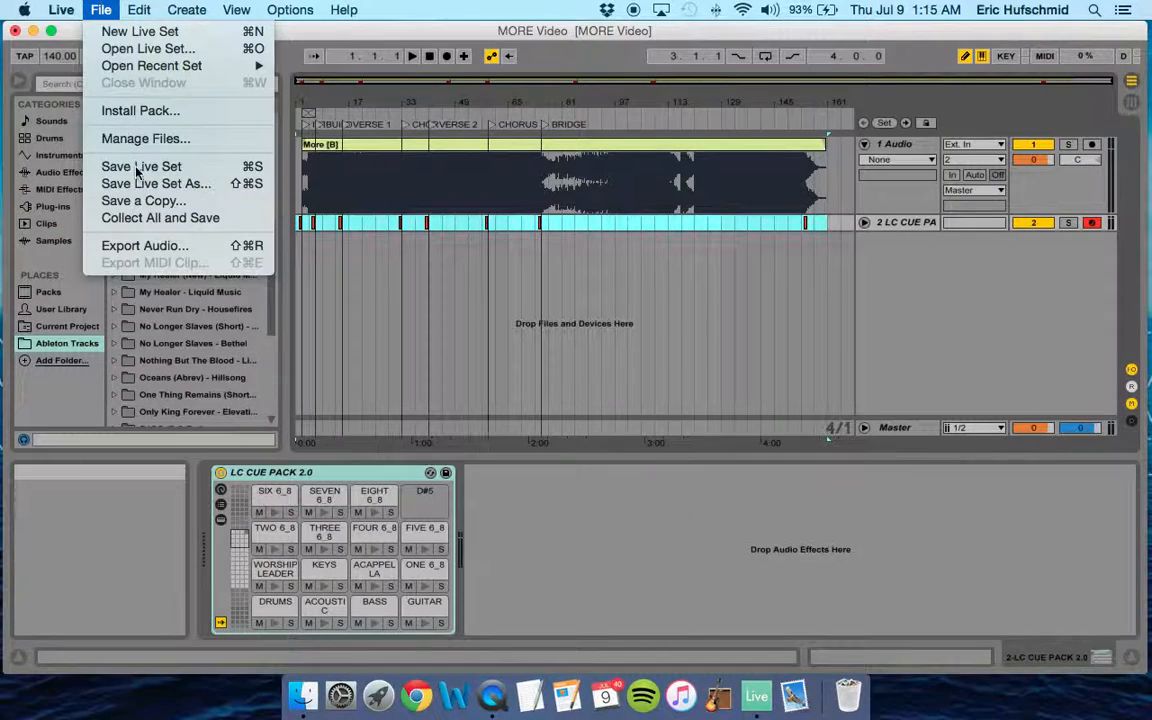
left_click(144, 245)
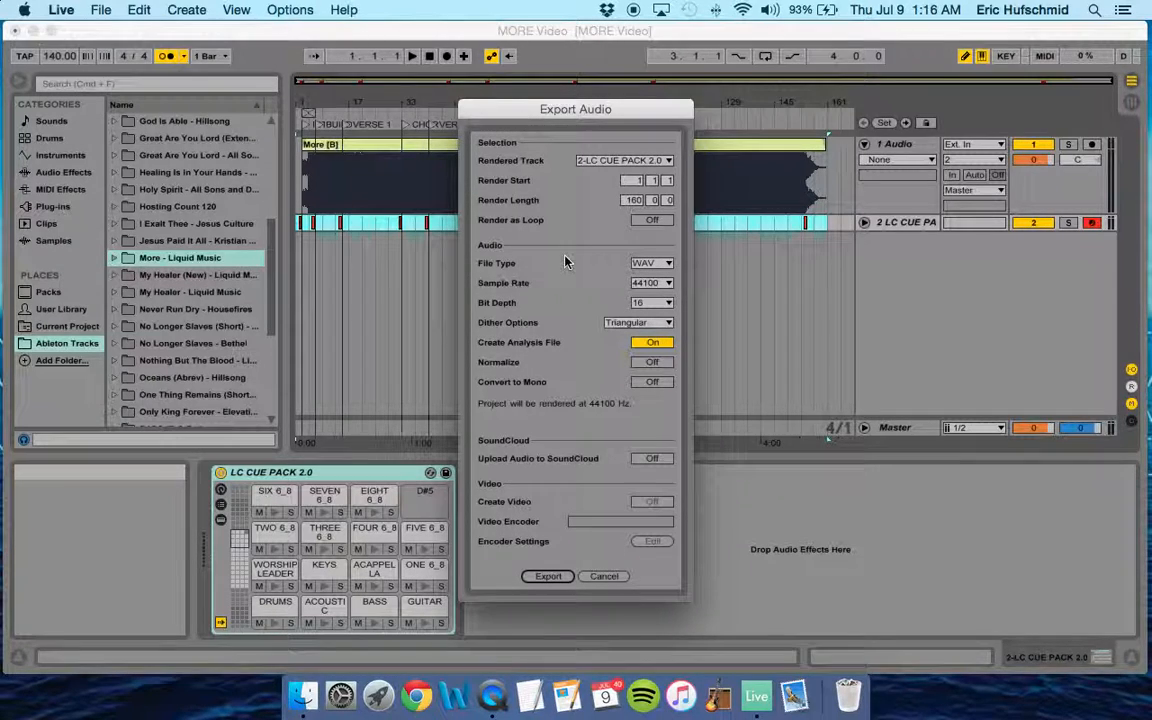
left_click(623, 160)
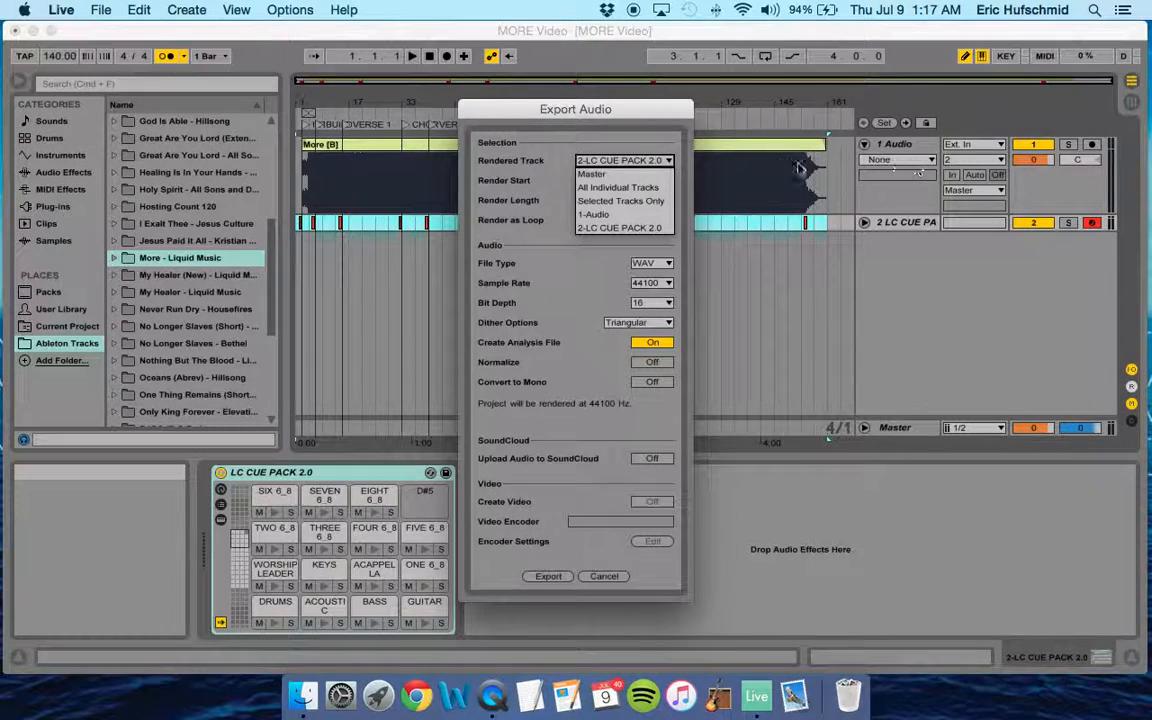
mouse_move(820, 175)
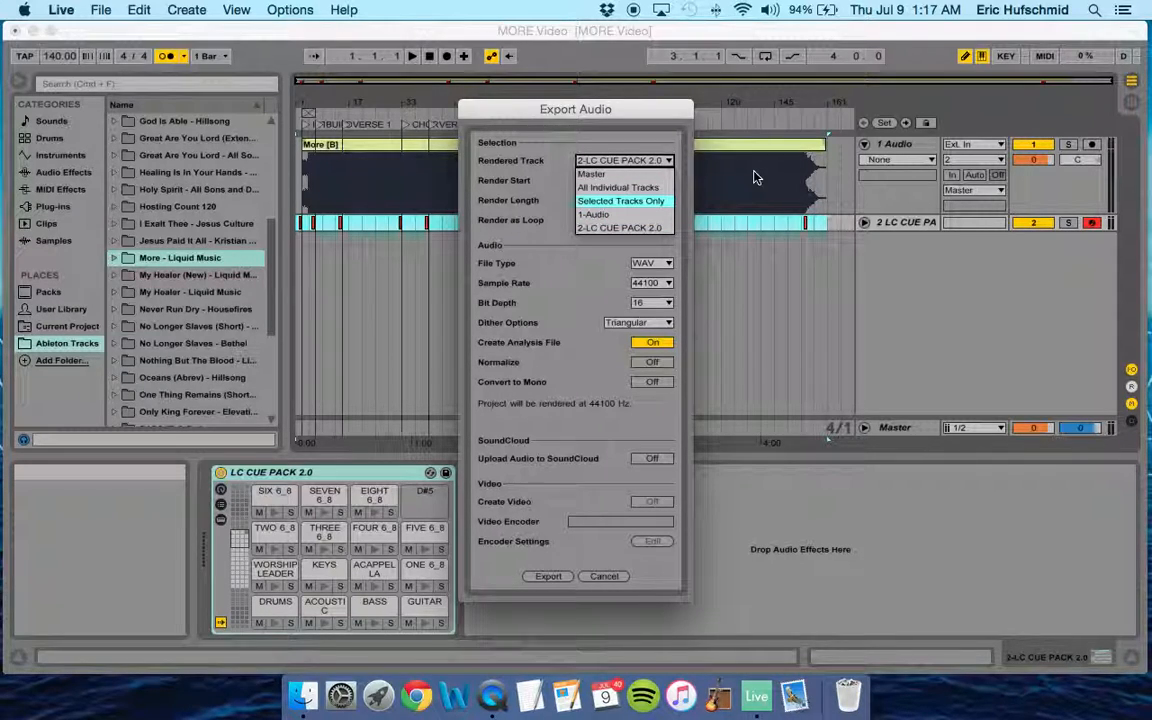
left_click(620, 228)
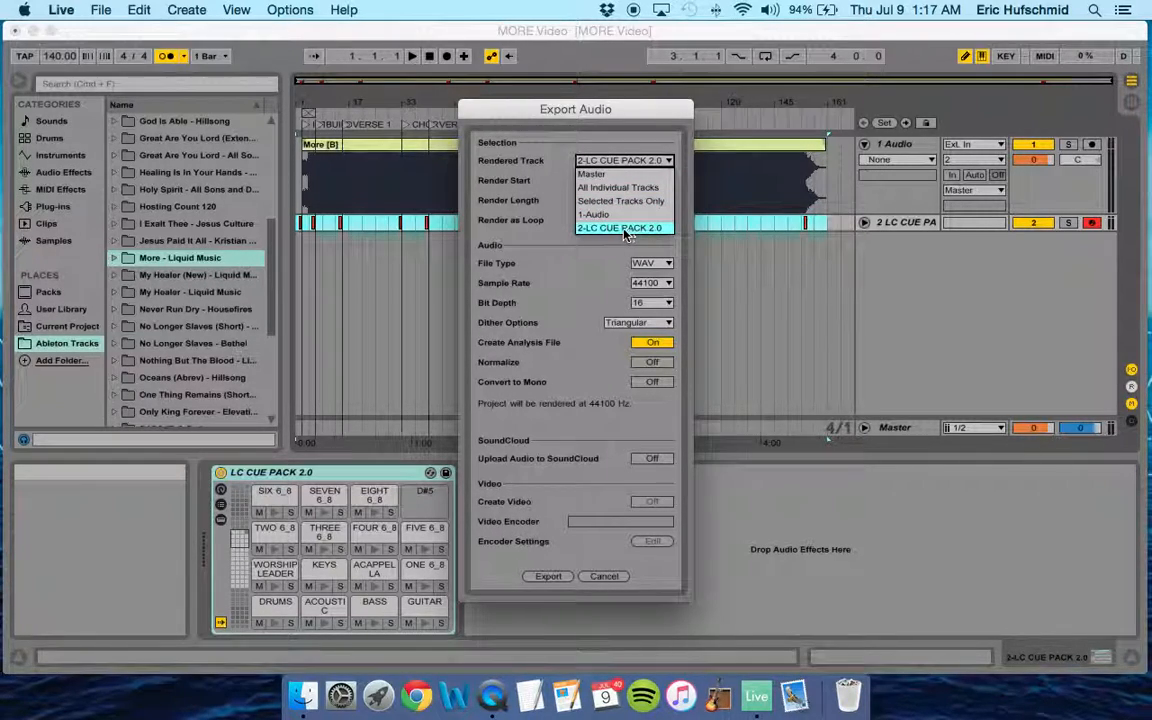
left_click(620, 228)
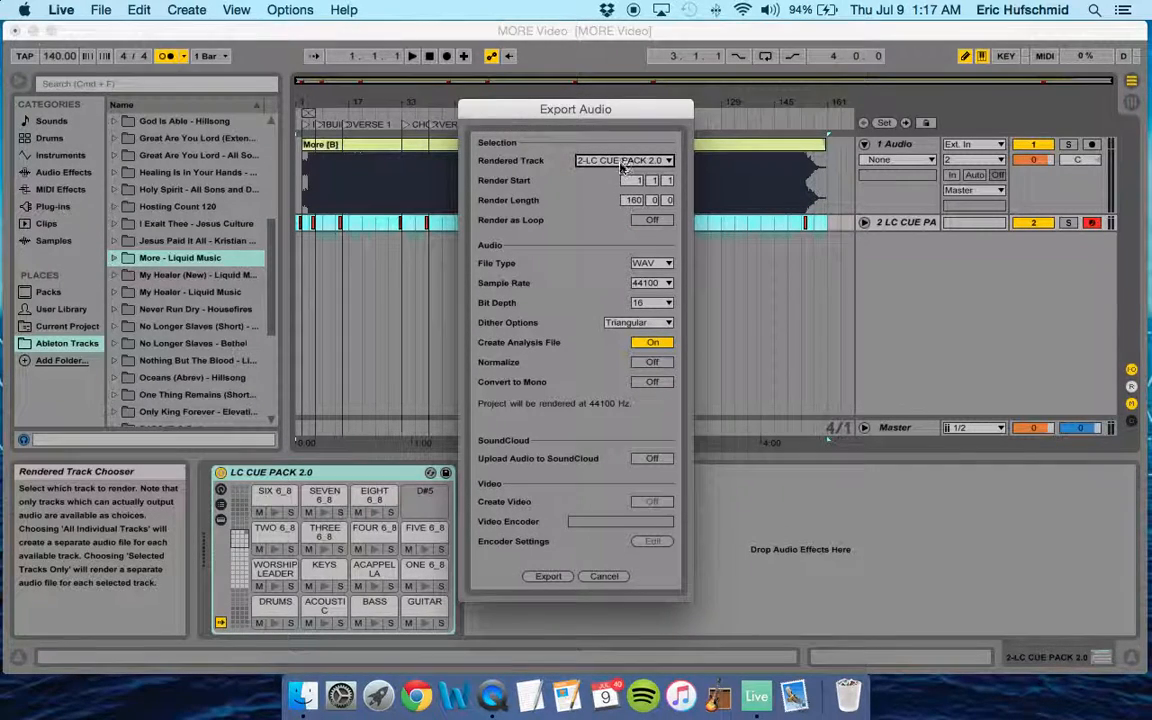
Export the render as 'More (Cues) 140' and save it to the Desktop.
left_click(547, 575)
type("More")
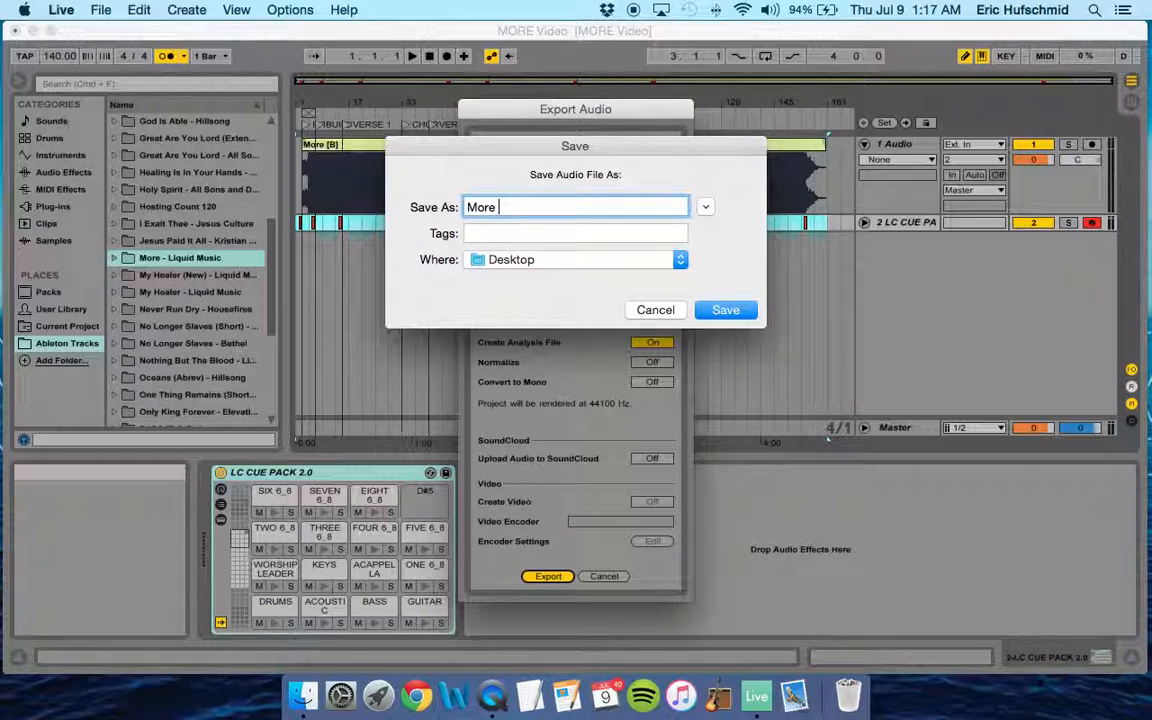
type("(")
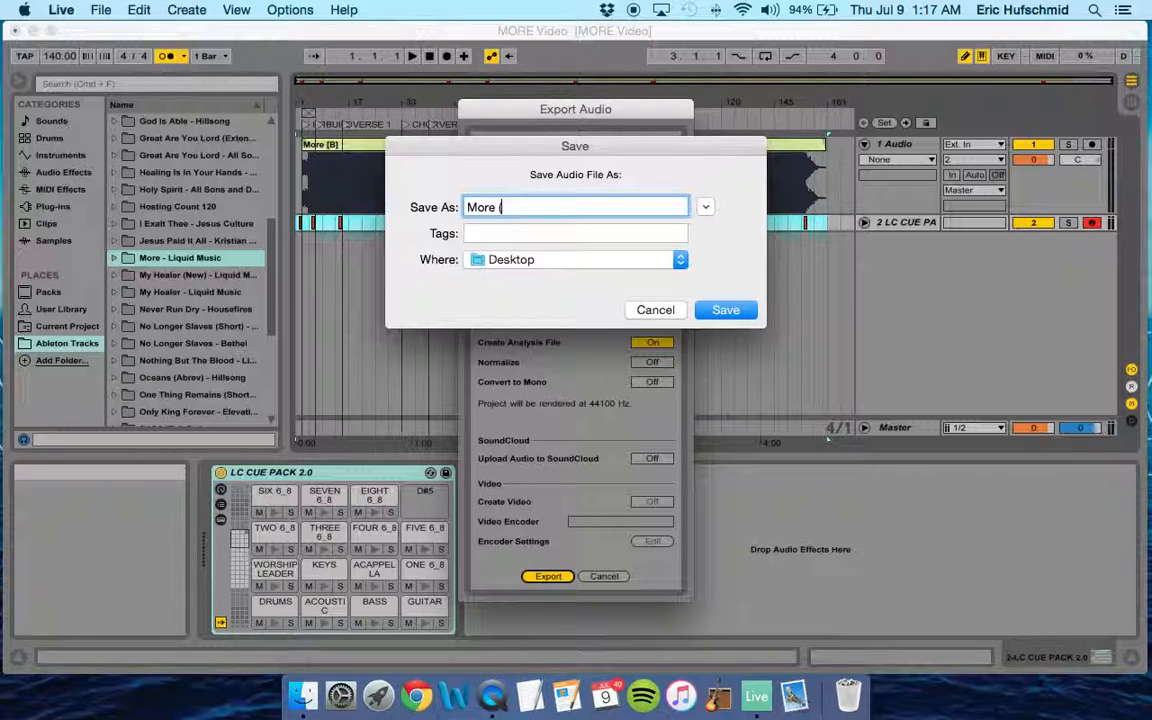
type("Cues")
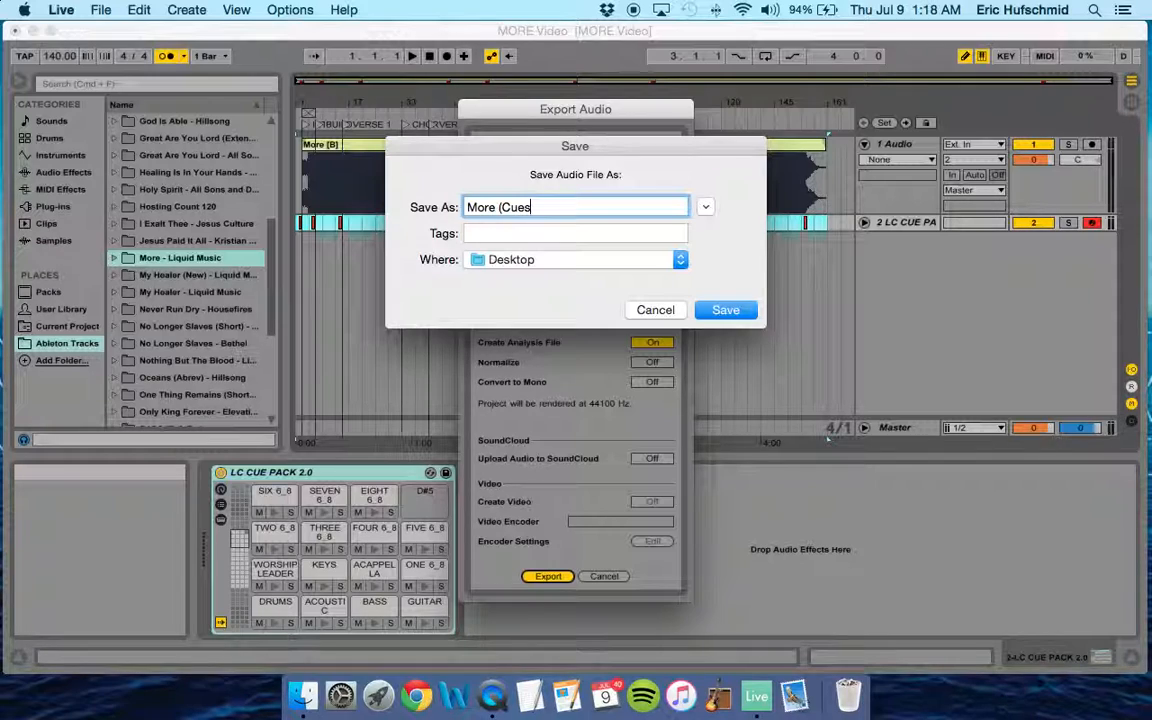
type(")")
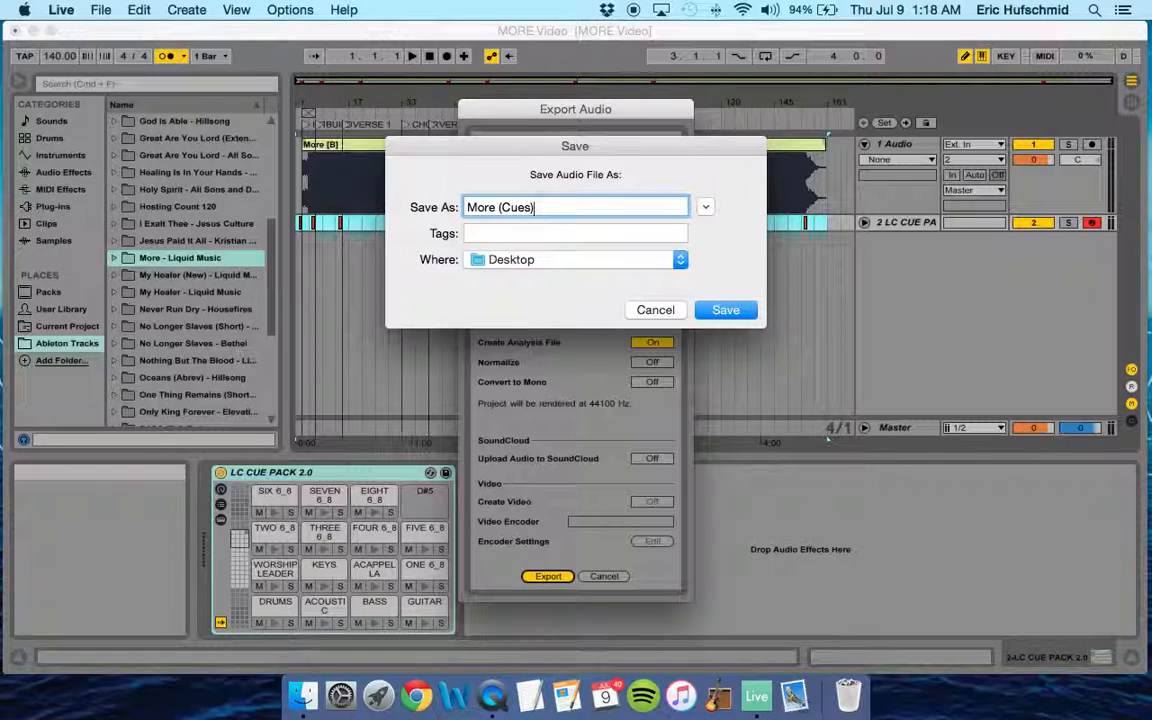
type("140")
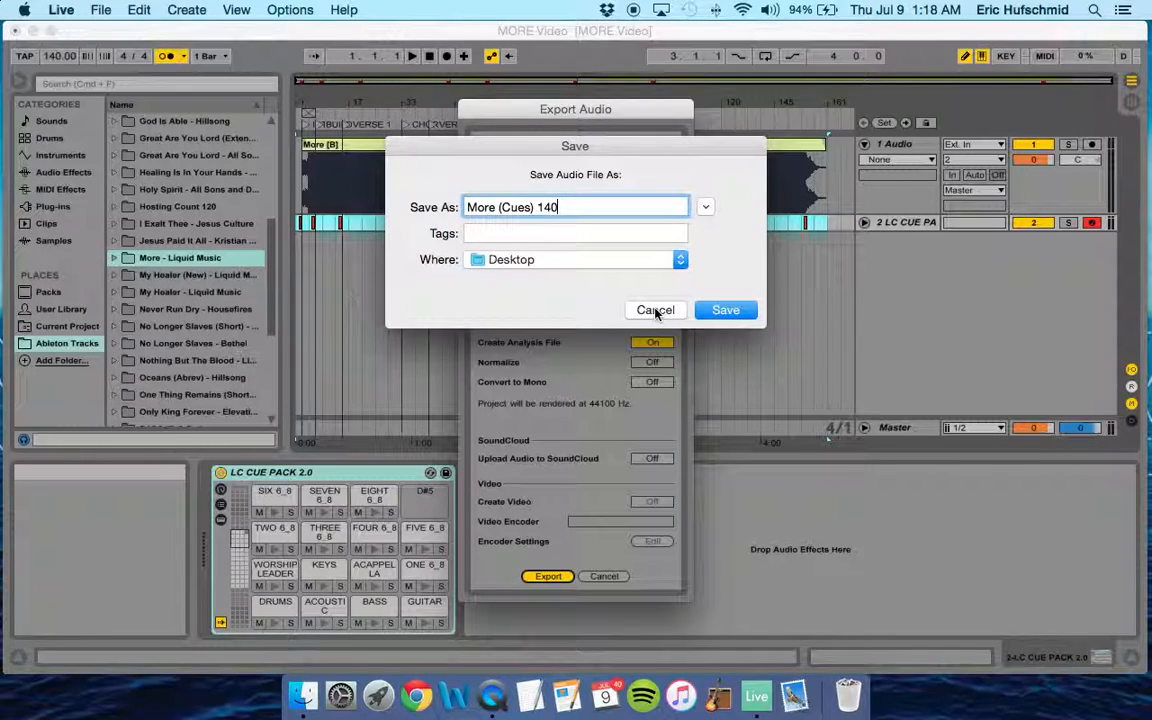
left_click(655, 310)
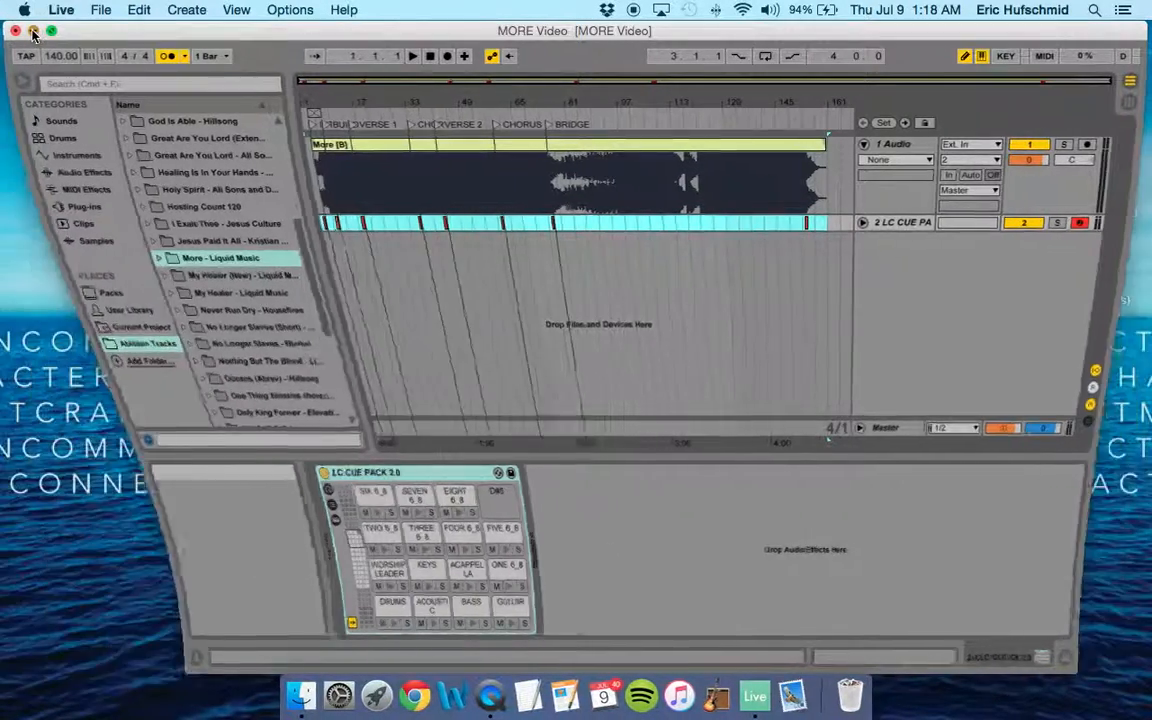
Create desktop folder 'More - Liquid Music' and move the exported cue WAVs into it.
left_click(32, 31)
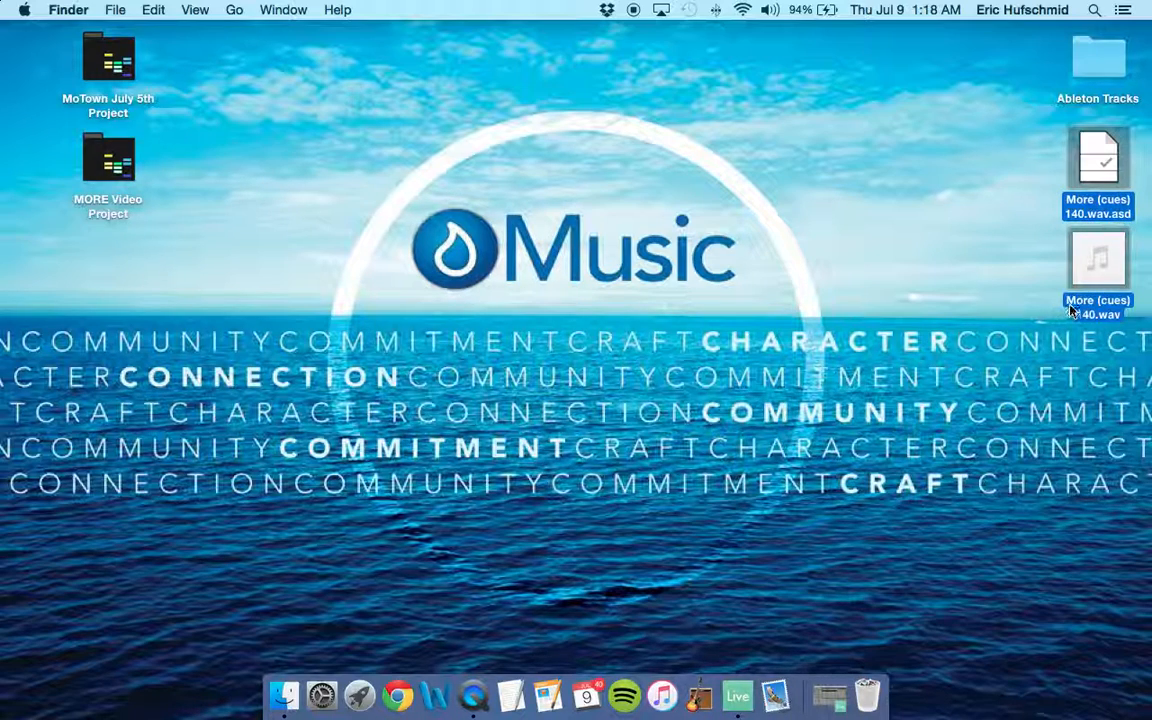
mouse_move(602, 196)
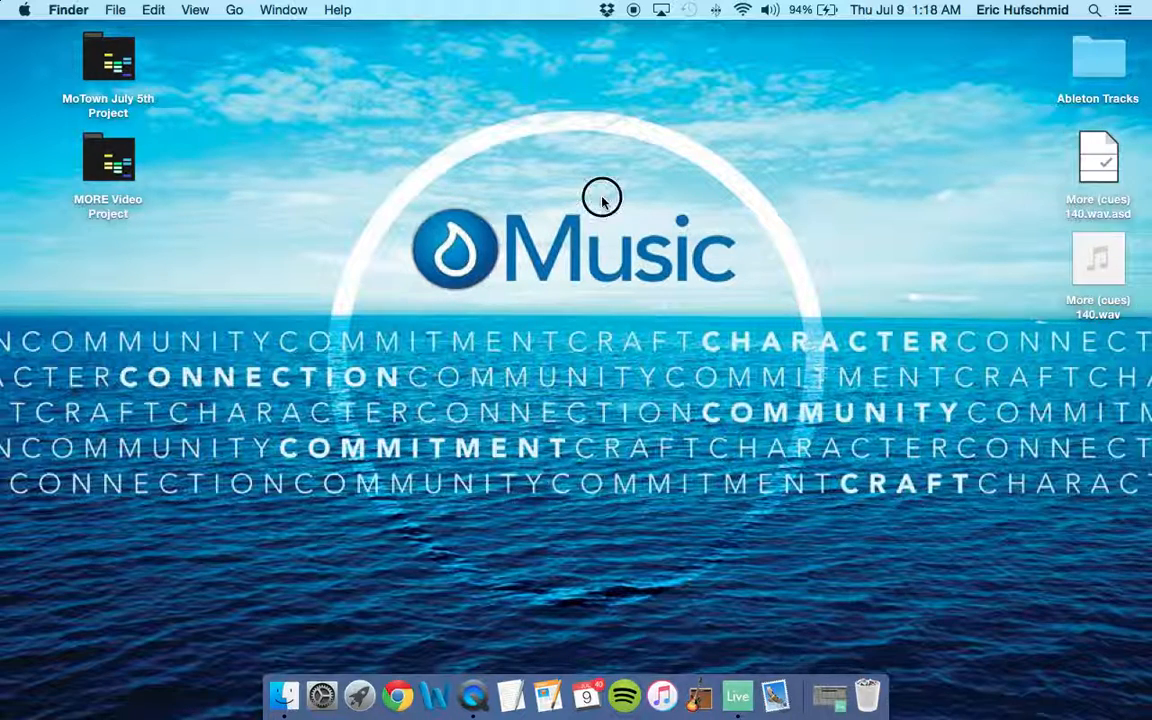
right_click(602, 196)
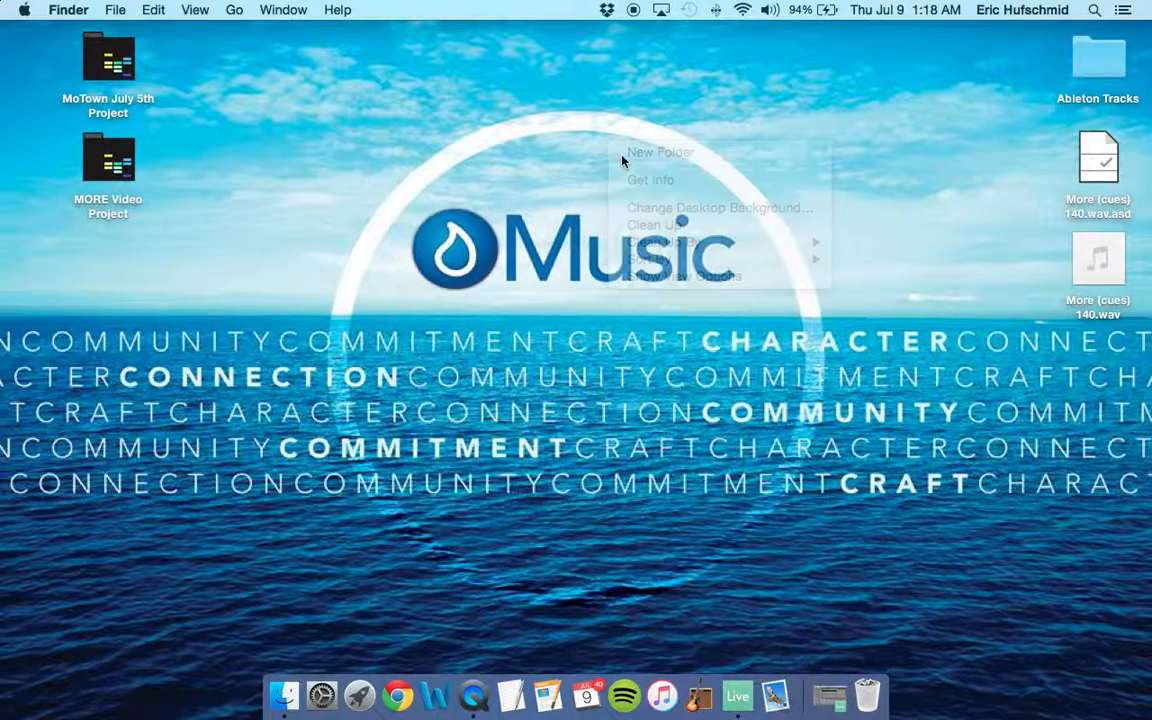
left_click(660, 151)
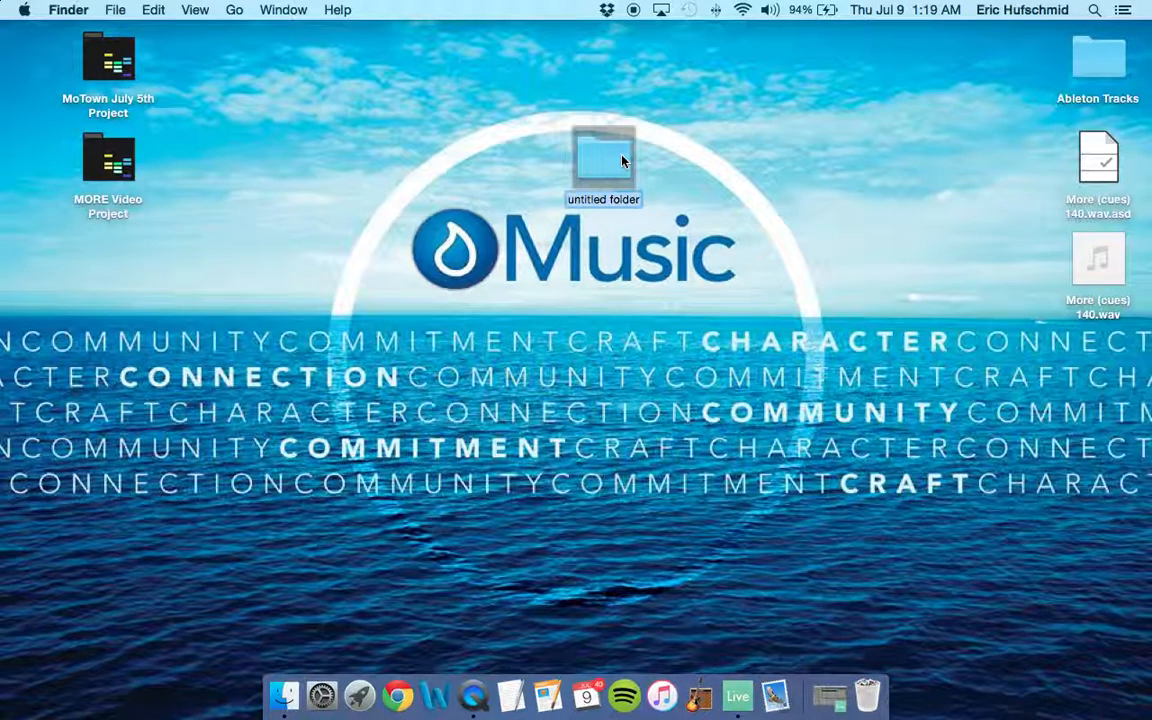
type("More -")
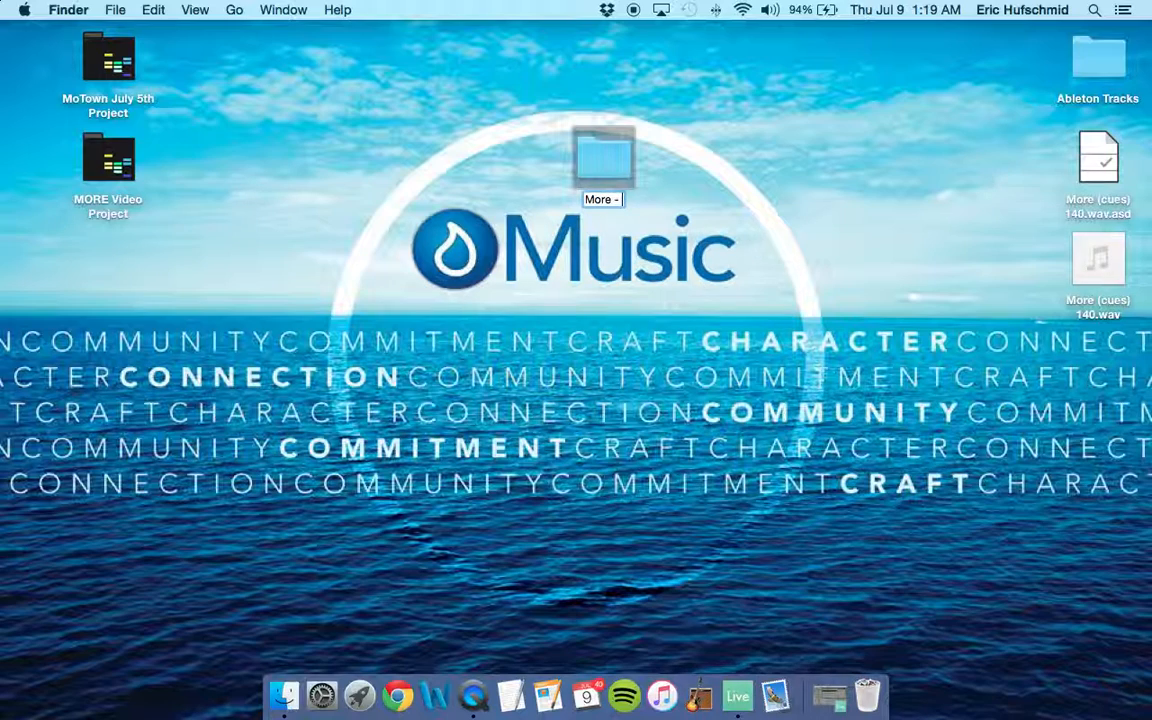
type("Liquic")
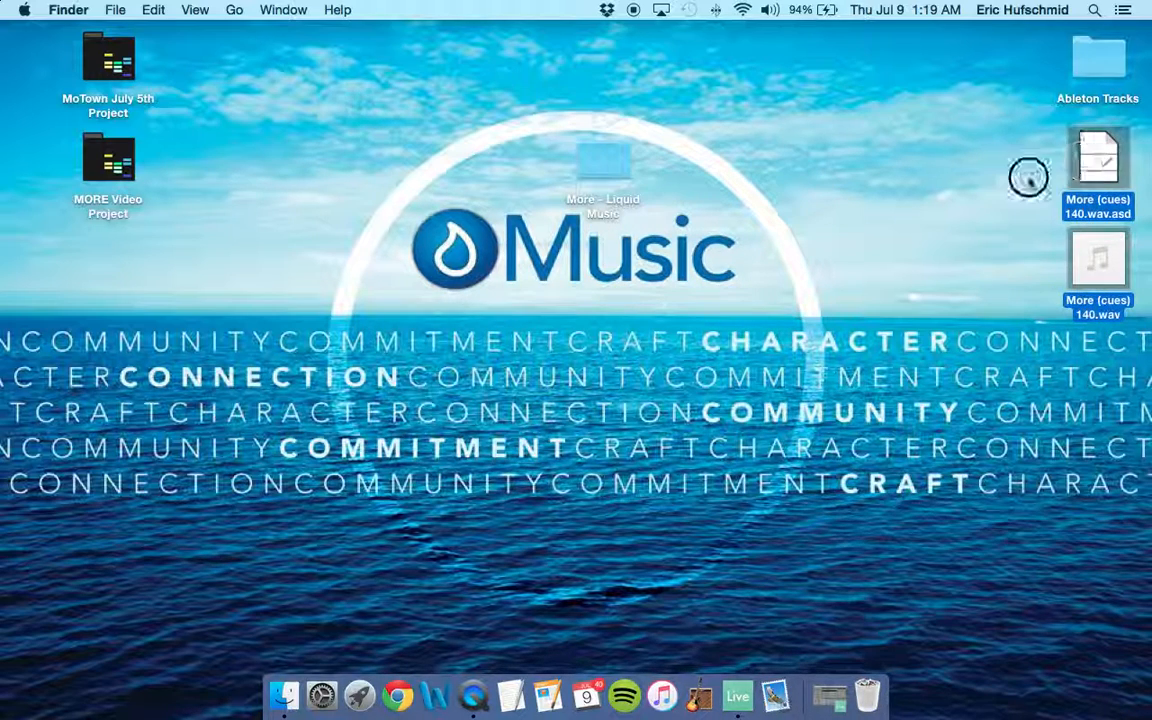
mouse_move(598, 161)
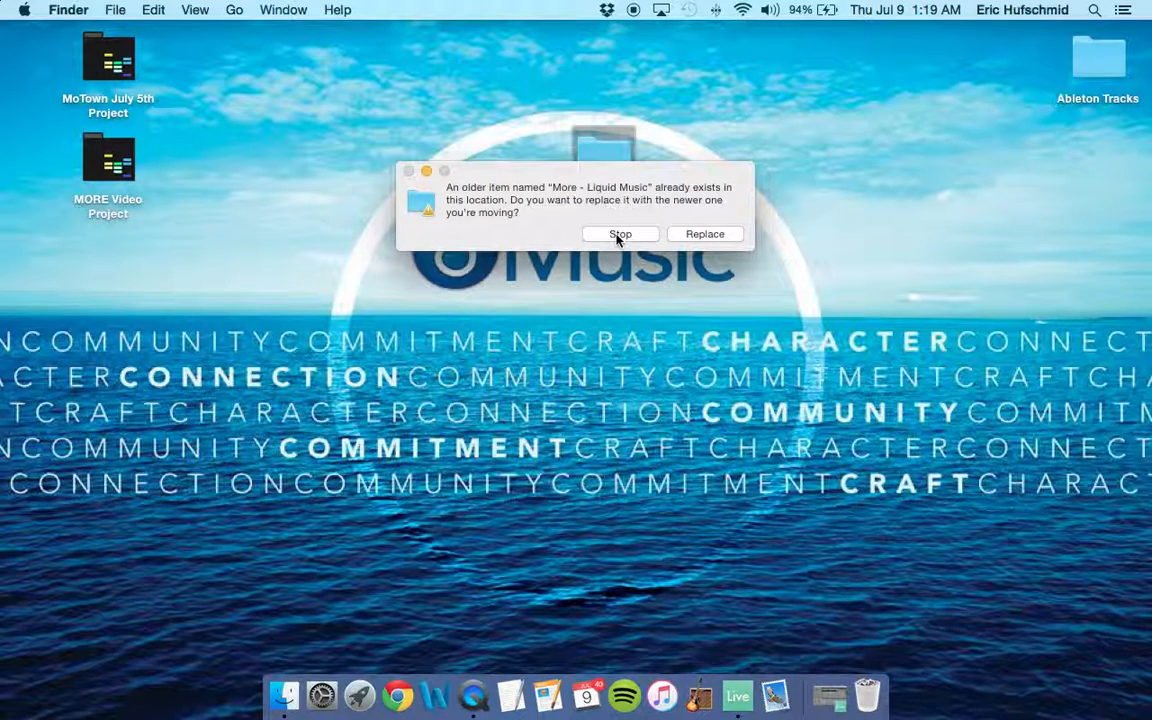
left_click(620, 234)
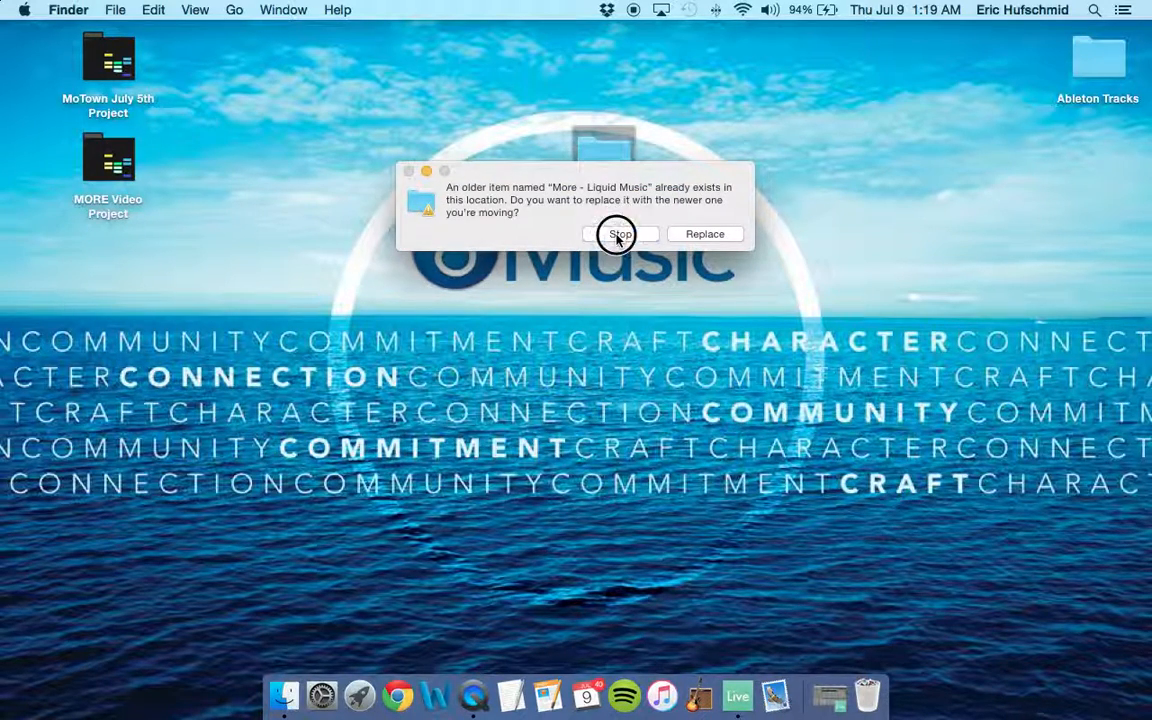
left_click(617, 233)
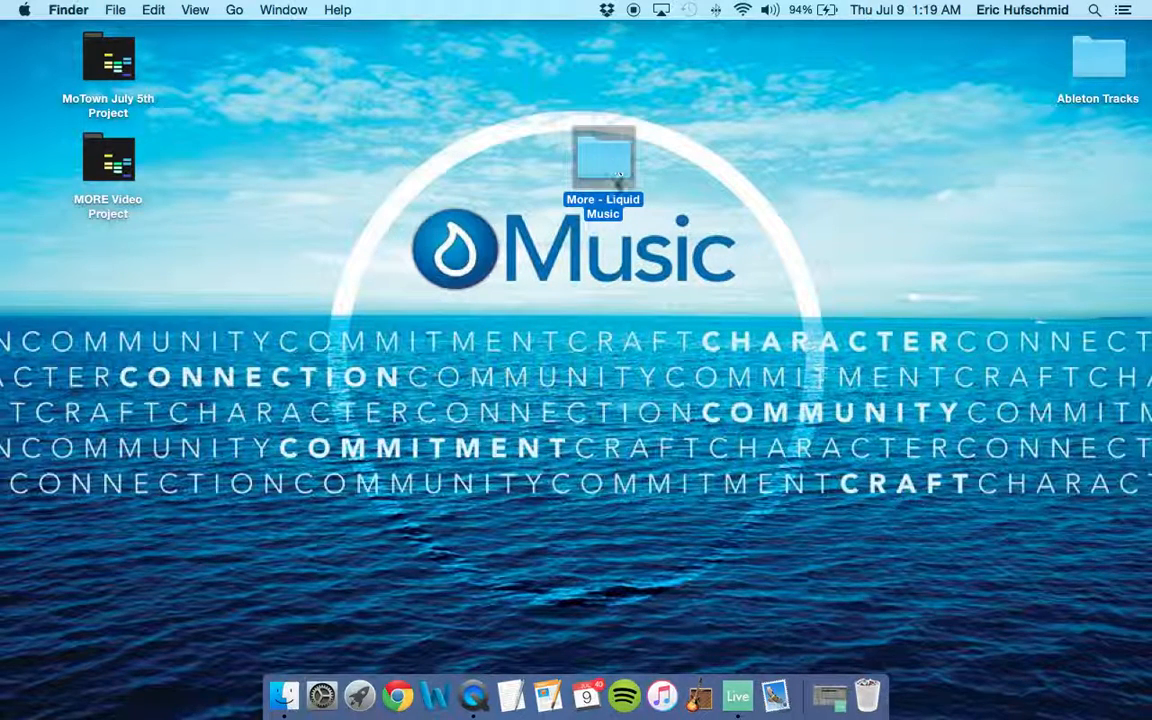
Expand and collapse 'More - Liquid Music' under Ableton Tracks to confirm the cue WAV.
double_click(603, 160)
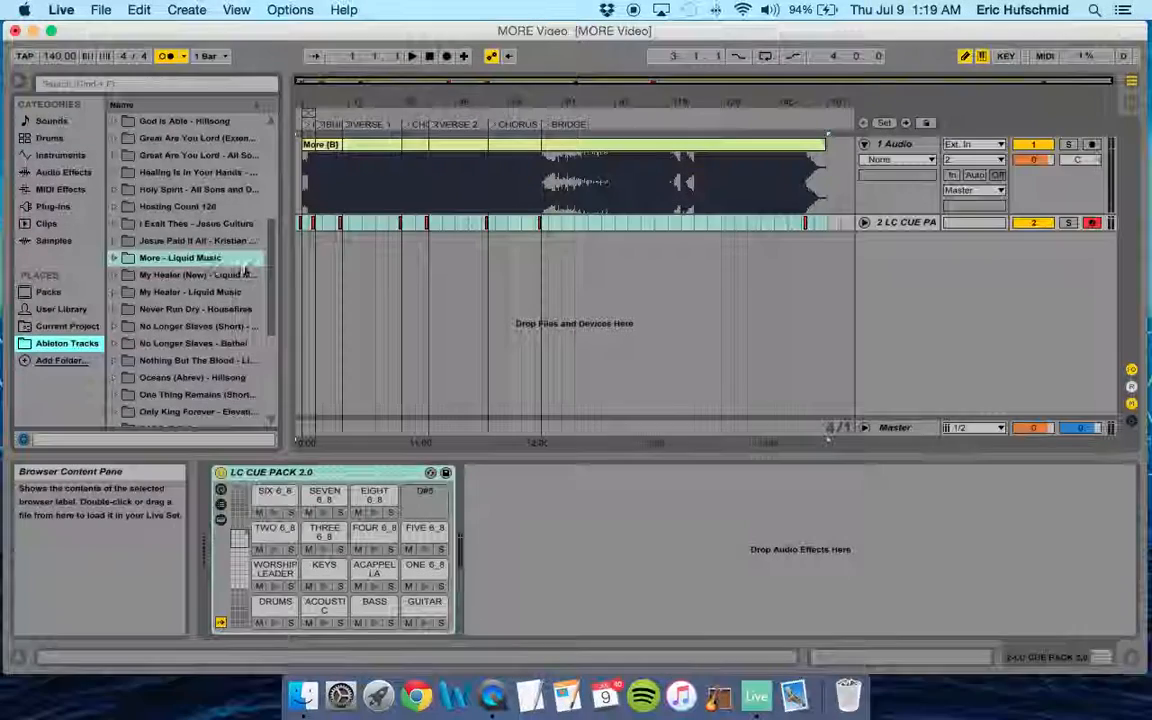
left_click(114, 257)
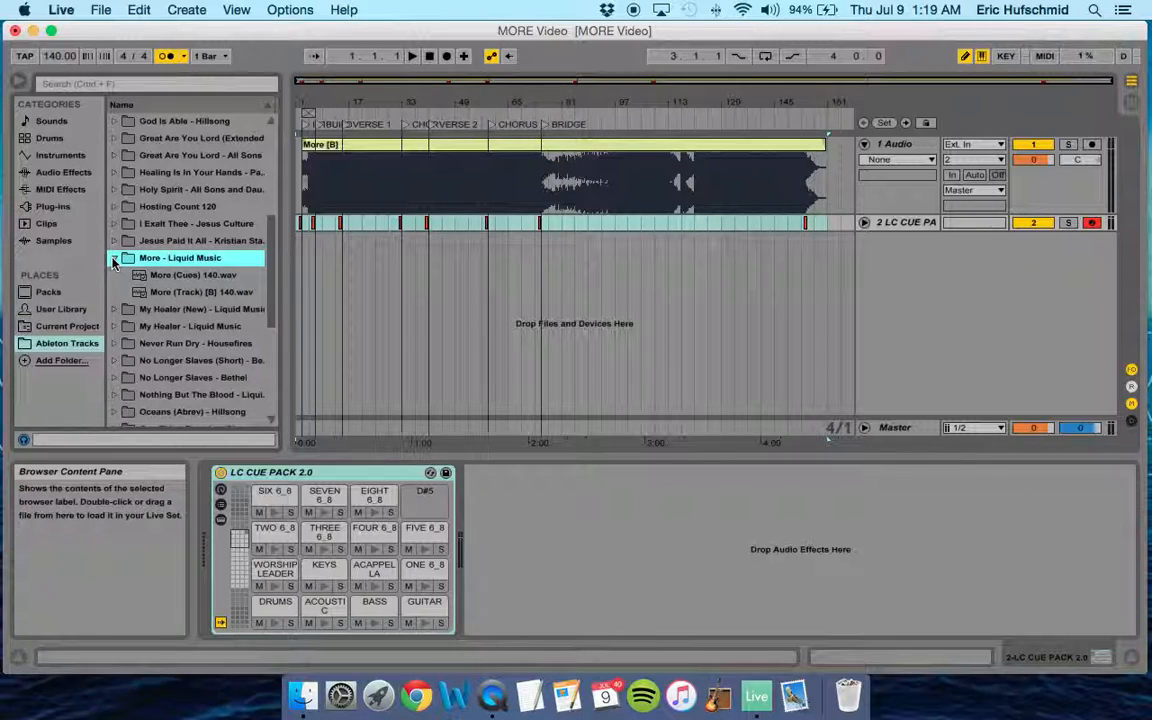
left_click(113, 258)
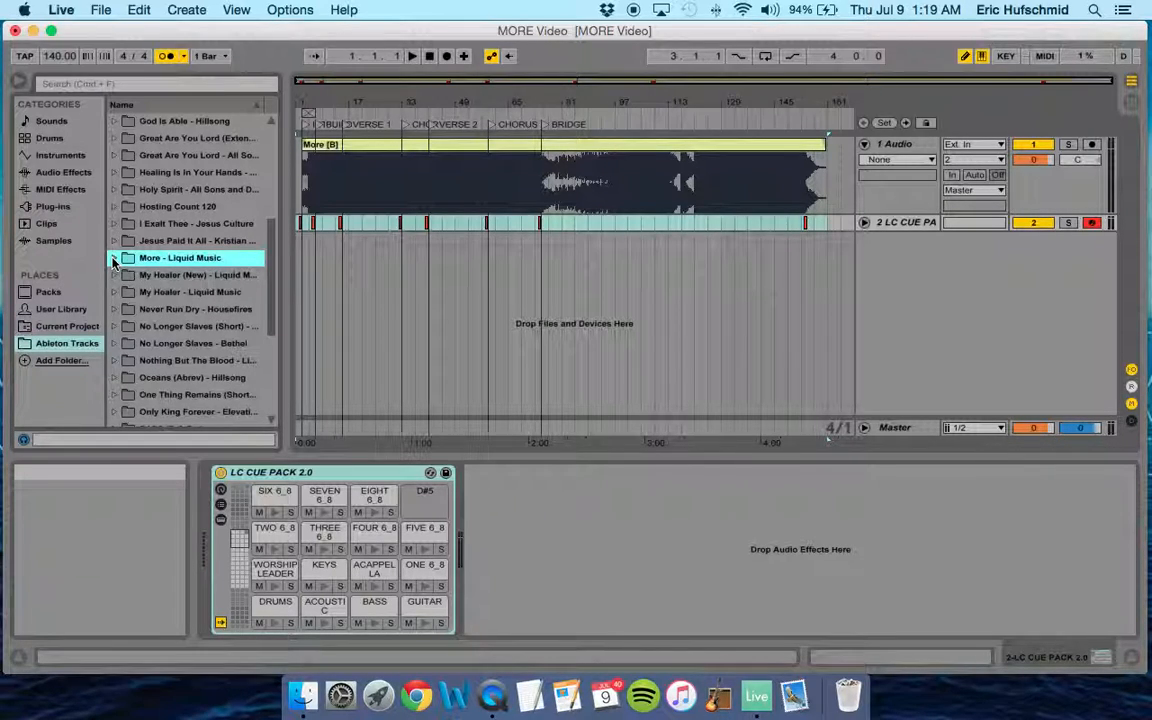